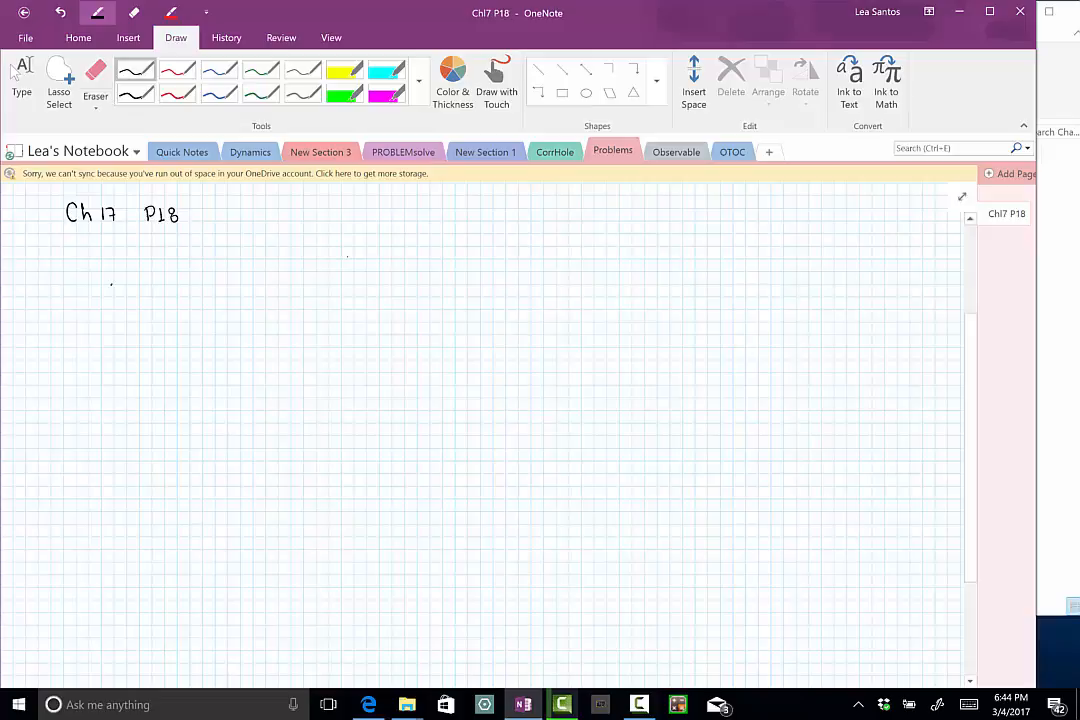
- Handwrite r = 2.5×10⁻¹⁵ m, q = +1.602×10⁻¹⁹ C, and begin a) V = k
left_click_drag(110, 280, 150, 280)
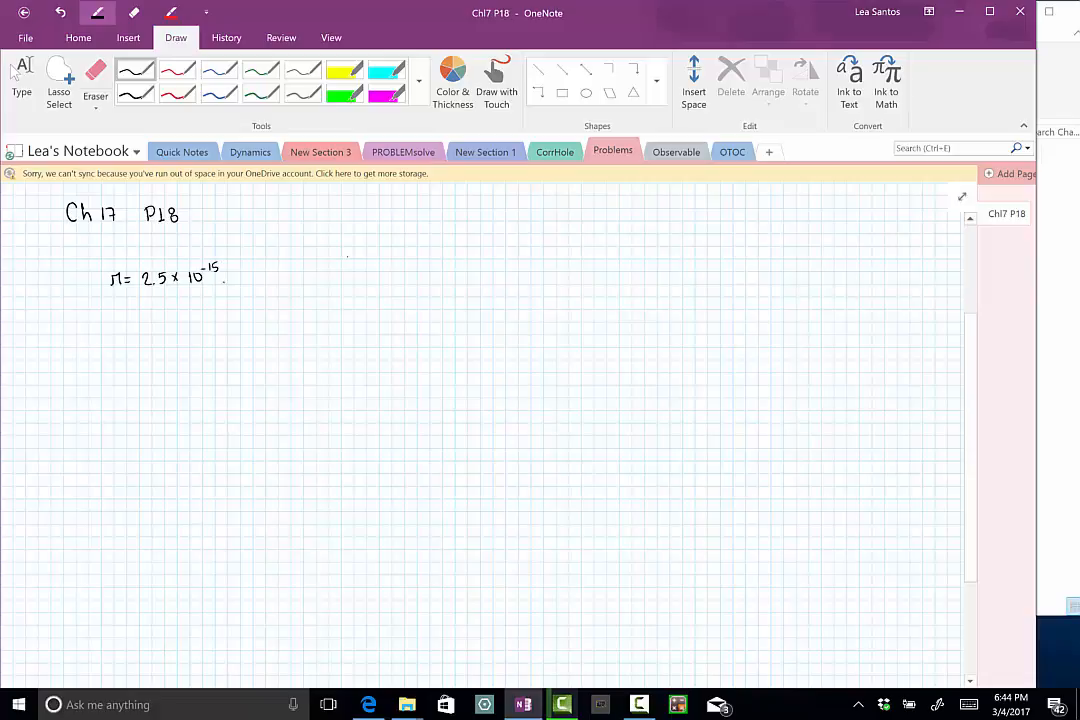
left_click_drag(228, 280, 243, 283)
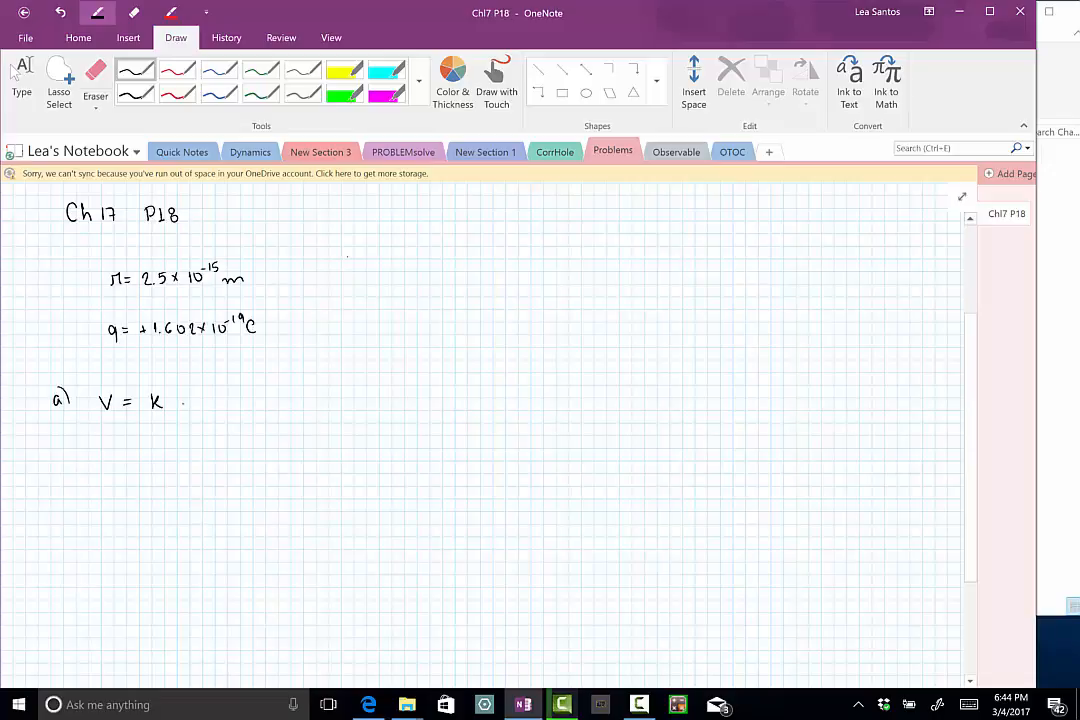
- Finish V = kq/r and add a red arrow noting the sign matters
left_click_drag(178, 398, 188, 412)
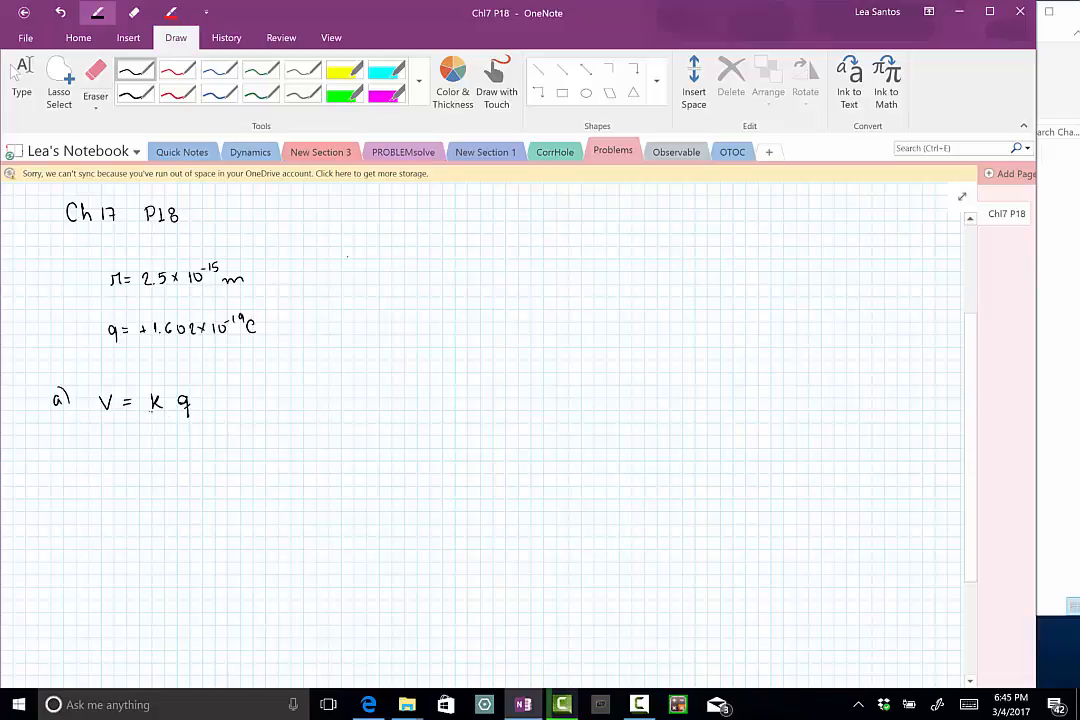
left_click_drag(150, 417, 185, 417)
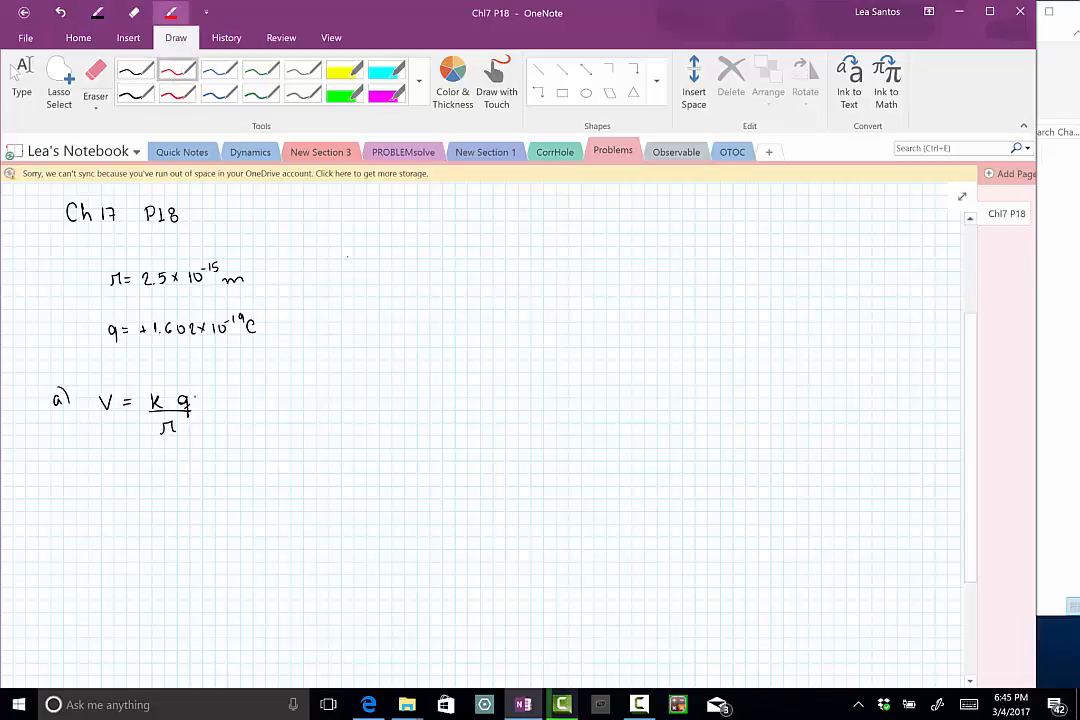
left_click_drag(208, 390, 195, 400)
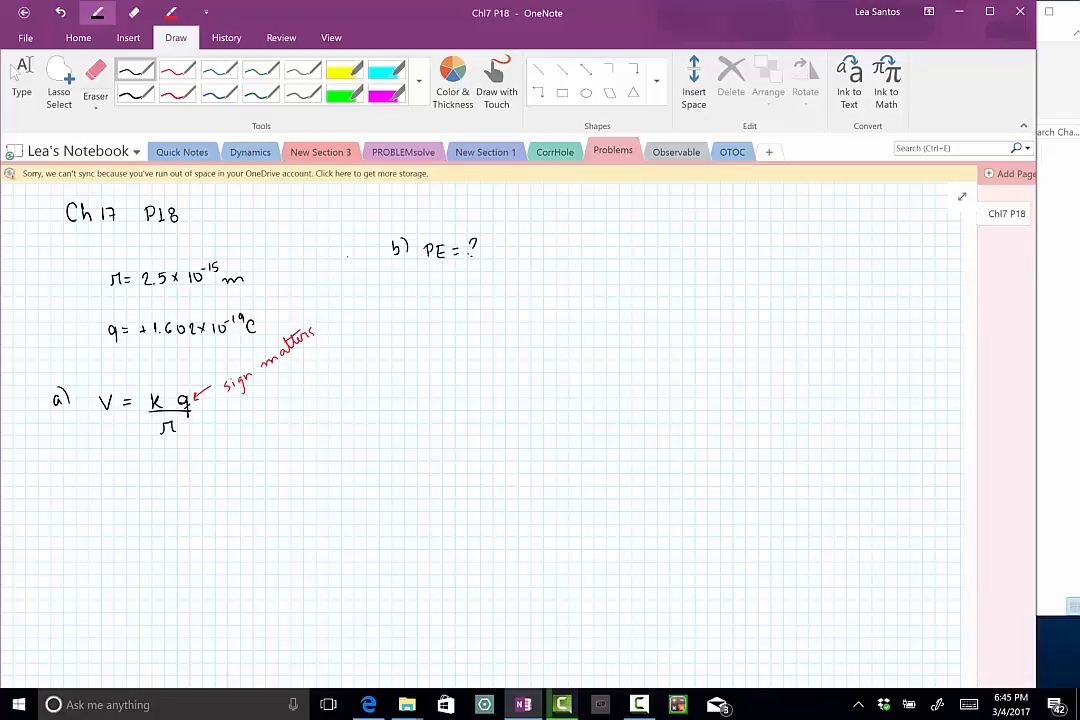
- Sketch two charges q with an incoming arrow, joined by a line labelled r
scroll("down", 3)
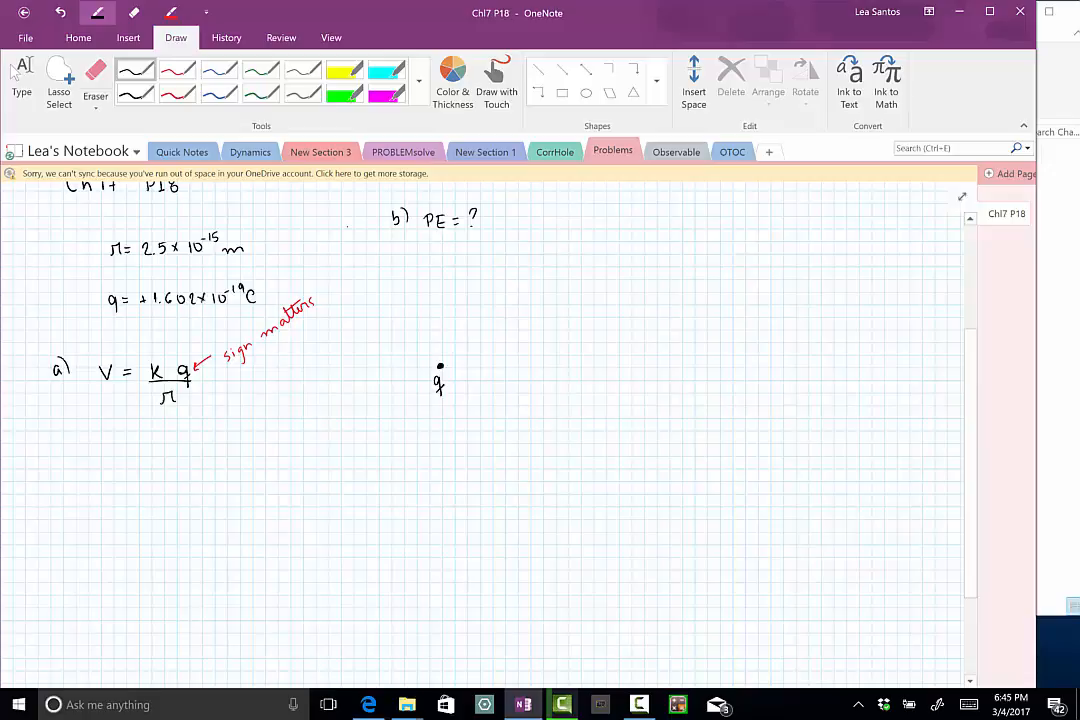
left_click_drag(670, 245, 570, 278)
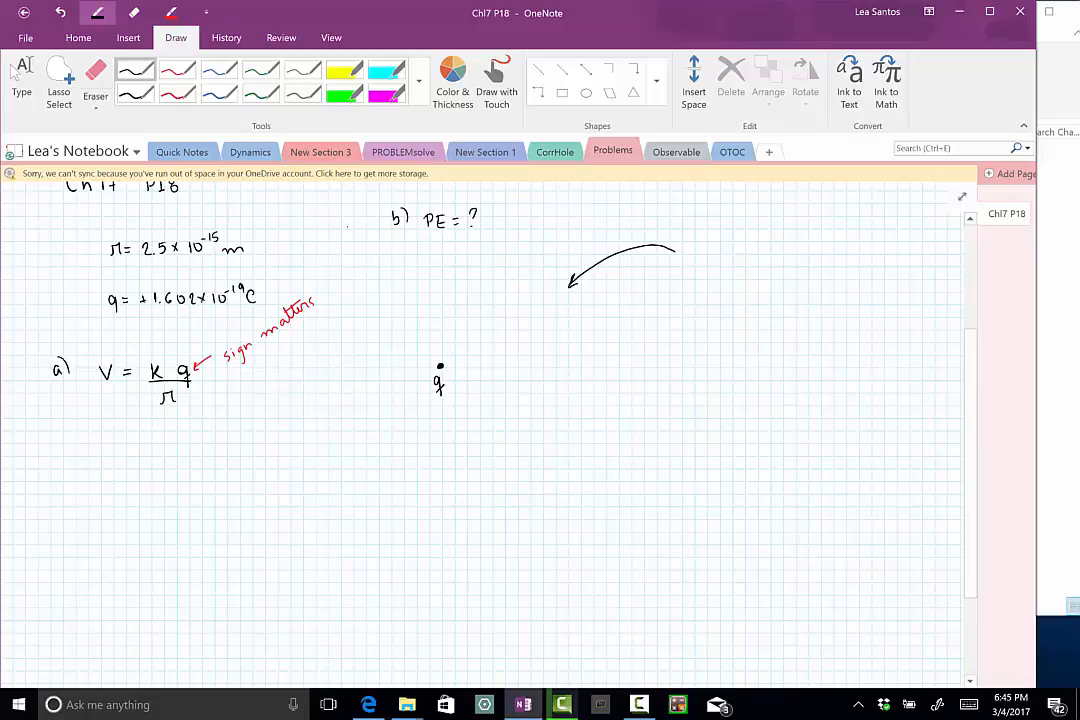
left_click(548, 297)
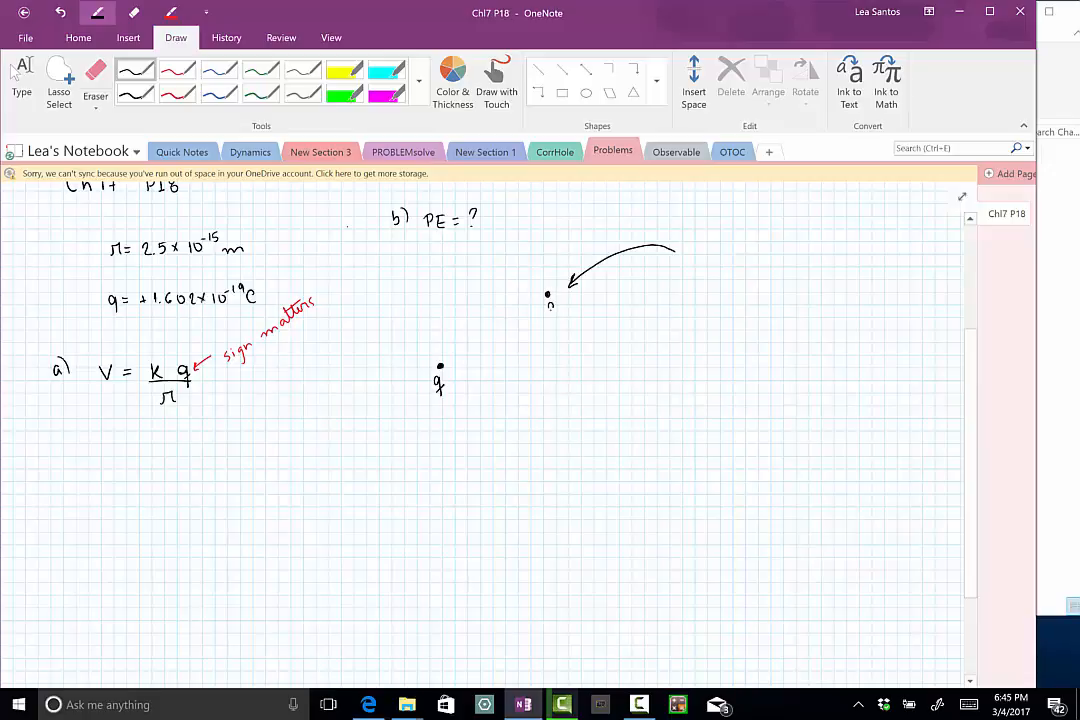
left_click_drag(440, 367, 517, 318)
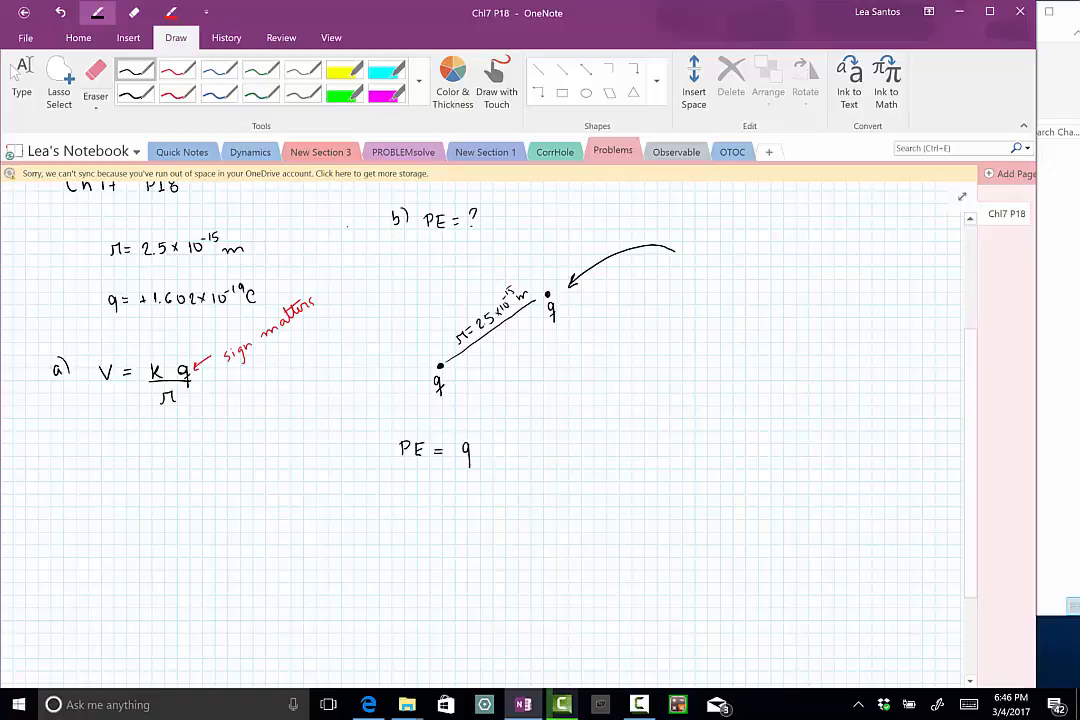
- Write V, circle it with an arrow to a kq/r cloud, and underline q
type("V")
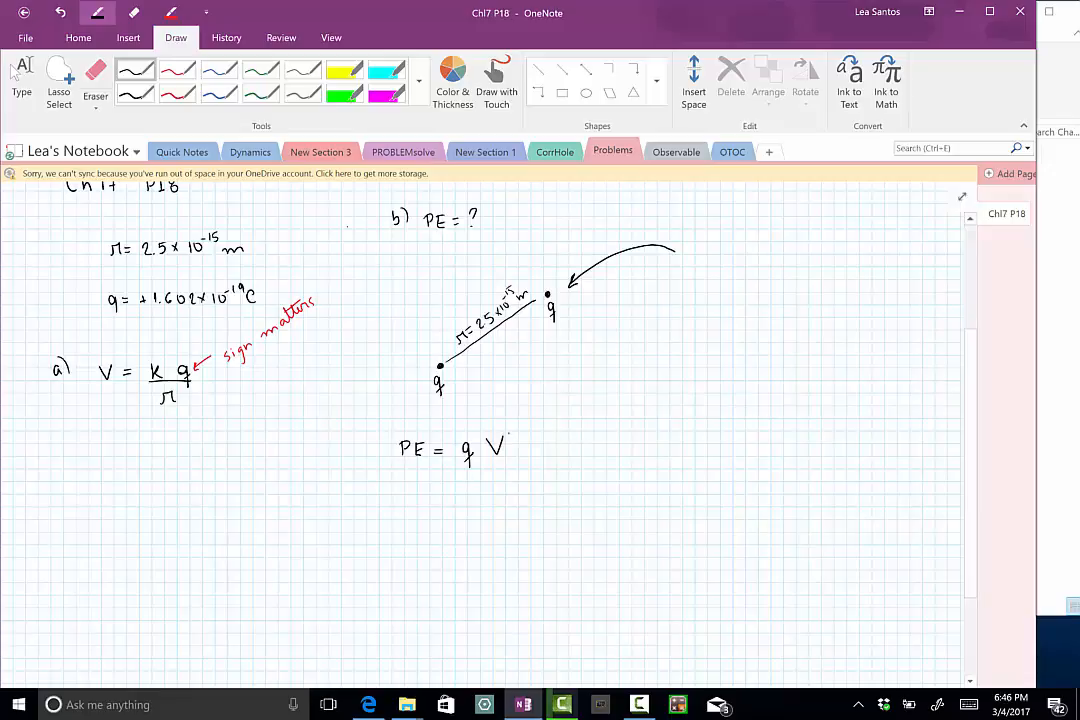
left_click_drag(480, 425, 520, 460)
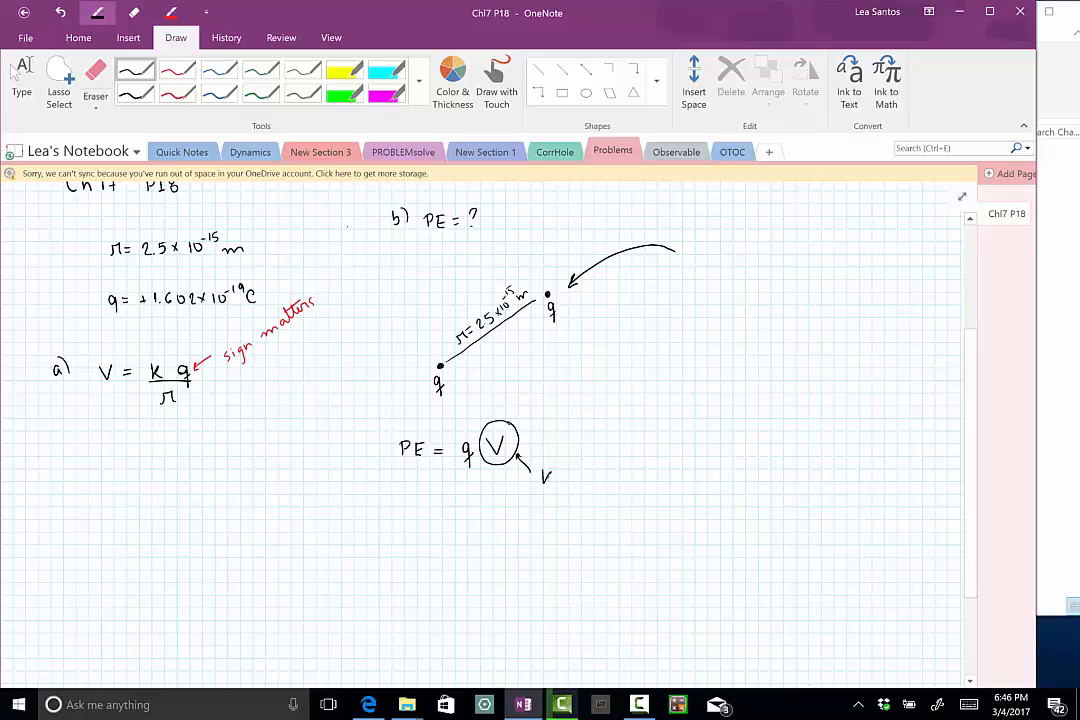
left_click_drag(540, 480, 570, 480)
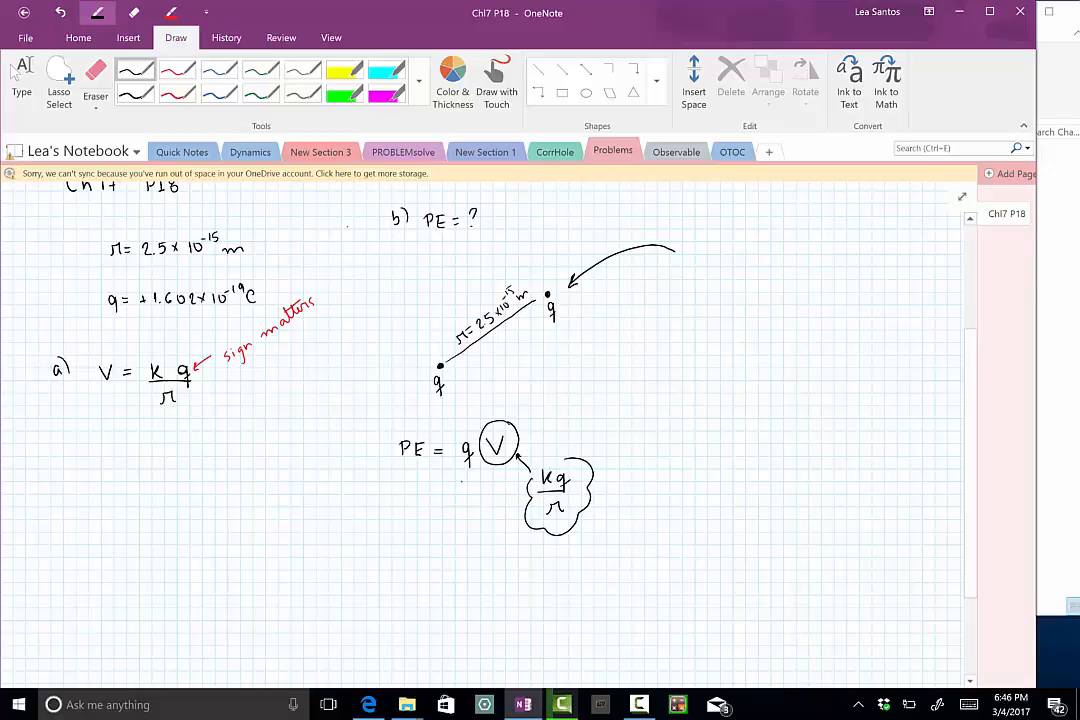
left_click_drag(455, 470, 480, 478)
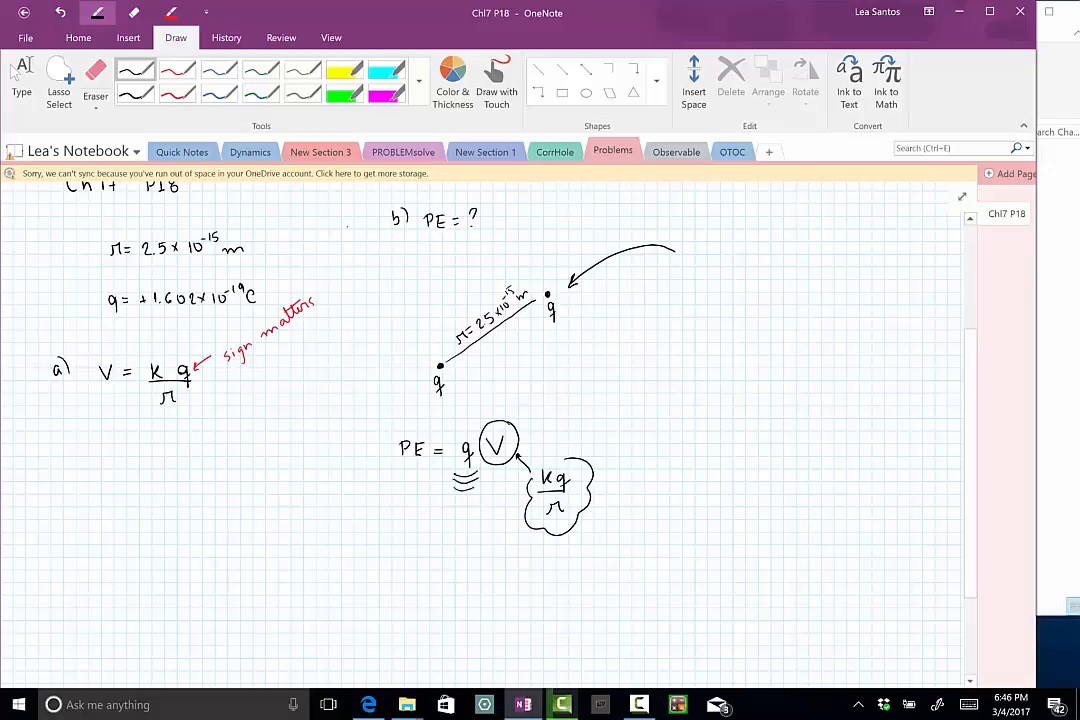